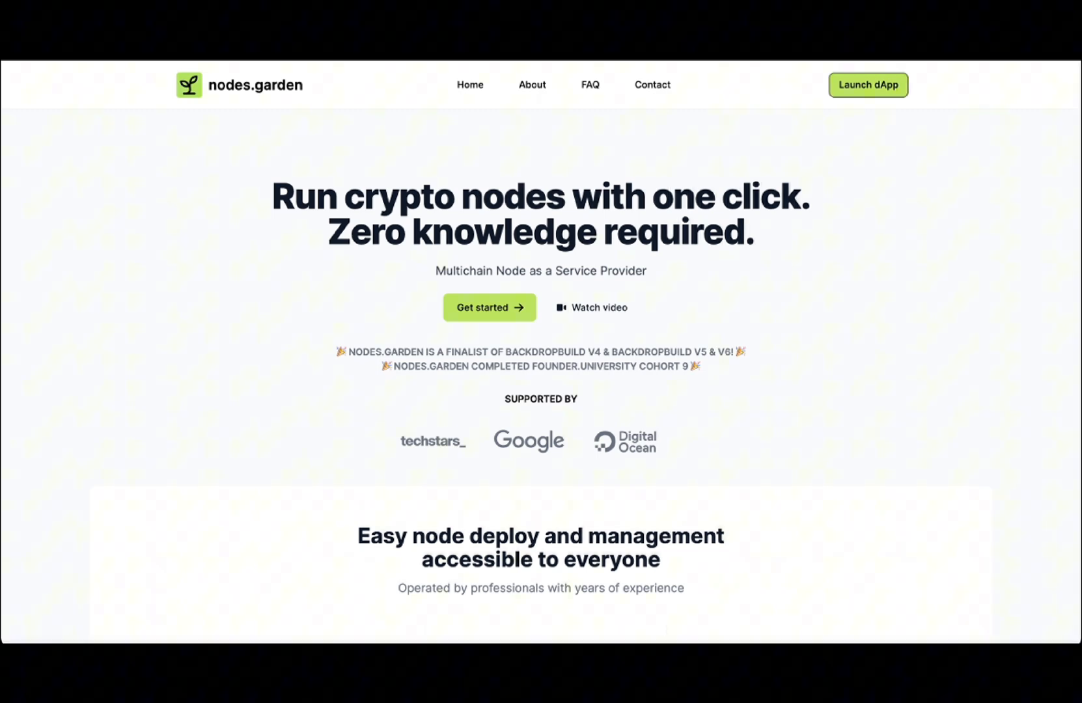
Step: Launch the dApp and browse the Available projects grid with remaining slots
click(867, 85)
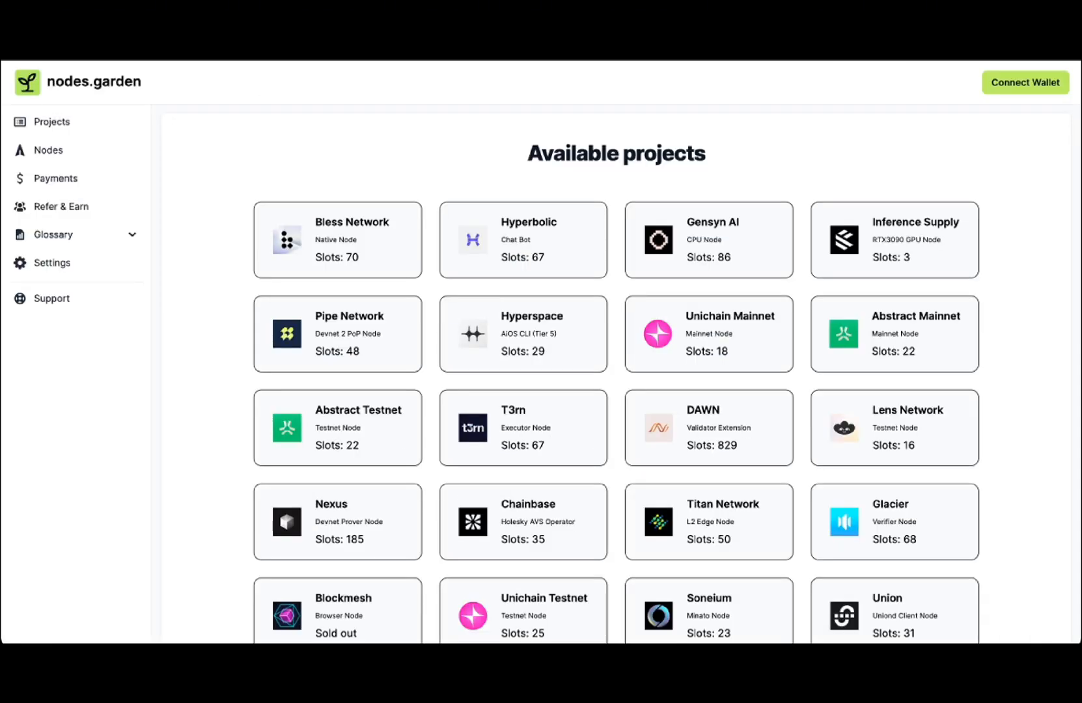
scroll(down, 3)
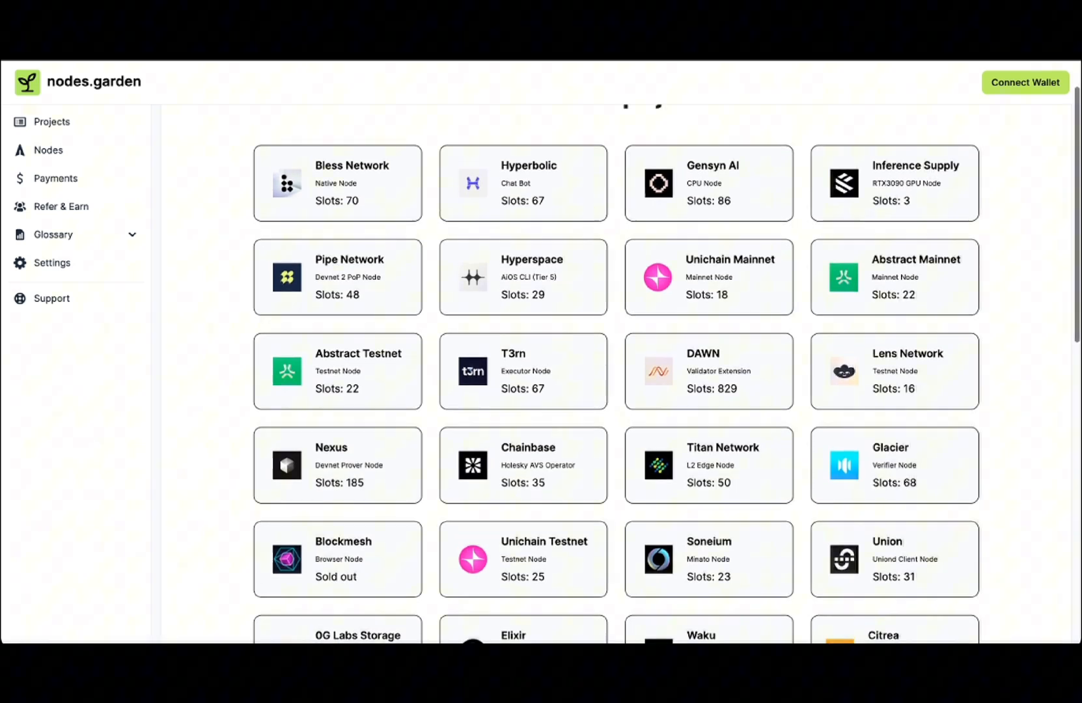
scroll(up, 3)
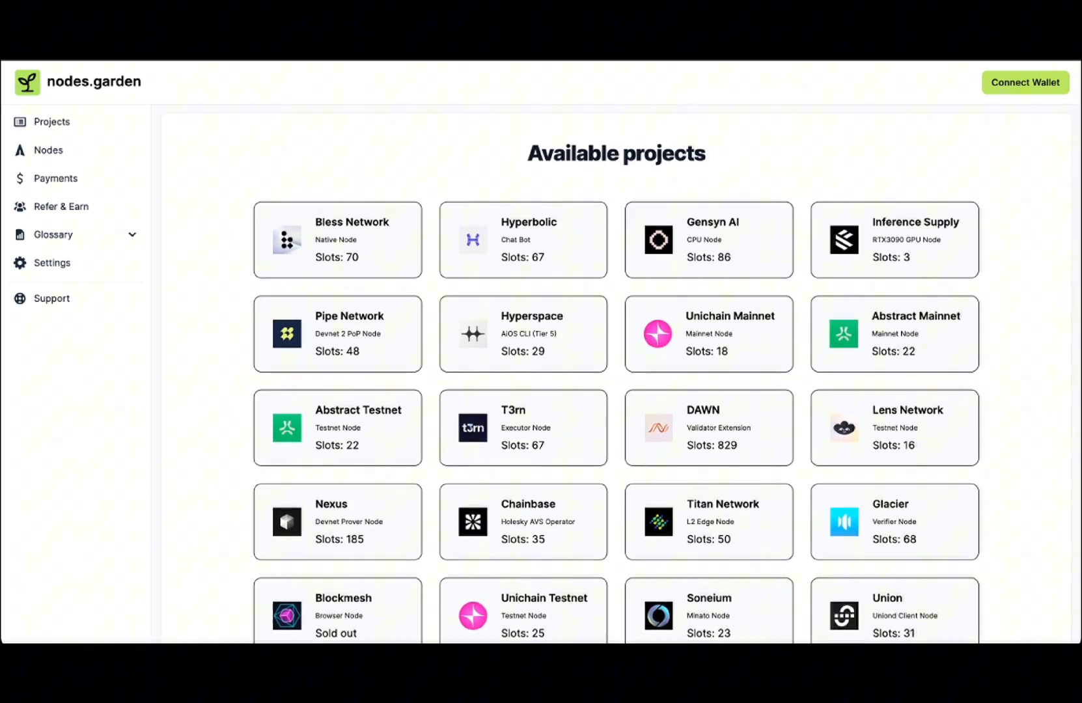
Step: Connect and sign in with a wallet, dismissing the 'Logged in successfully' banner
click(1025, 82)
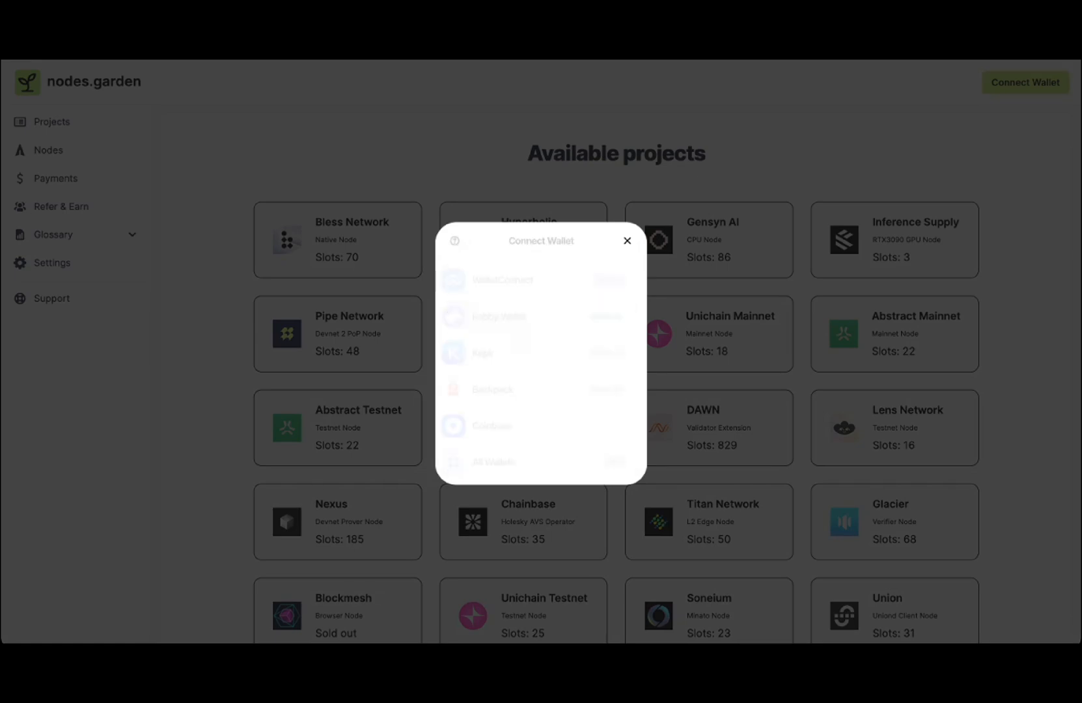
click(627, 241)
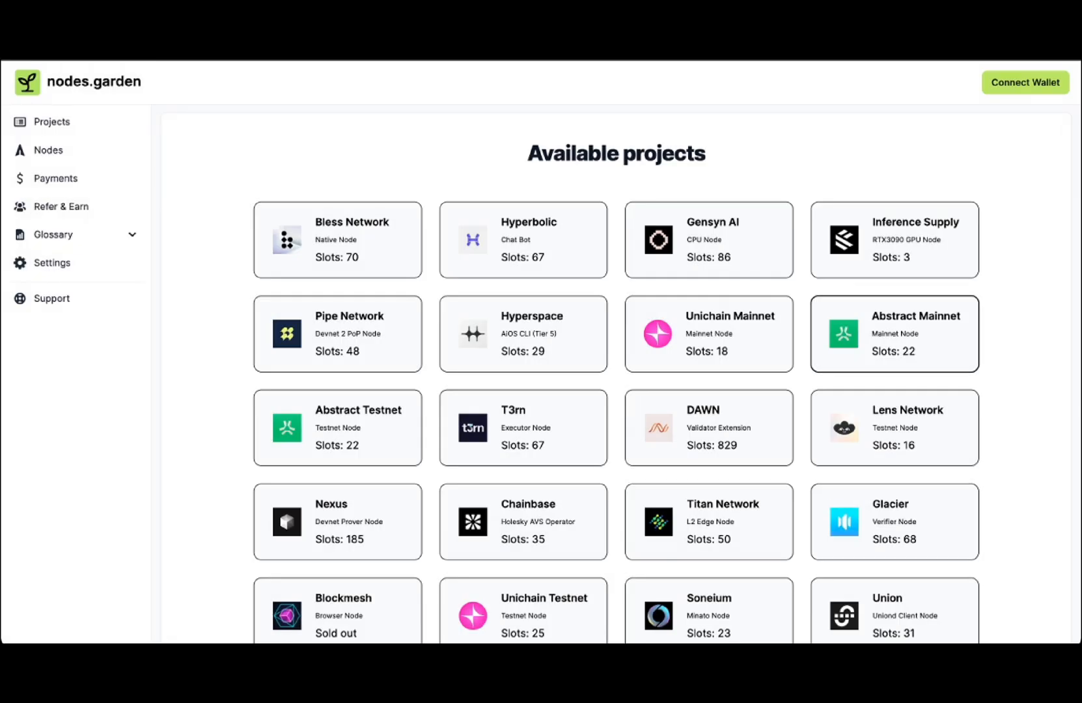
click(1024, 82)
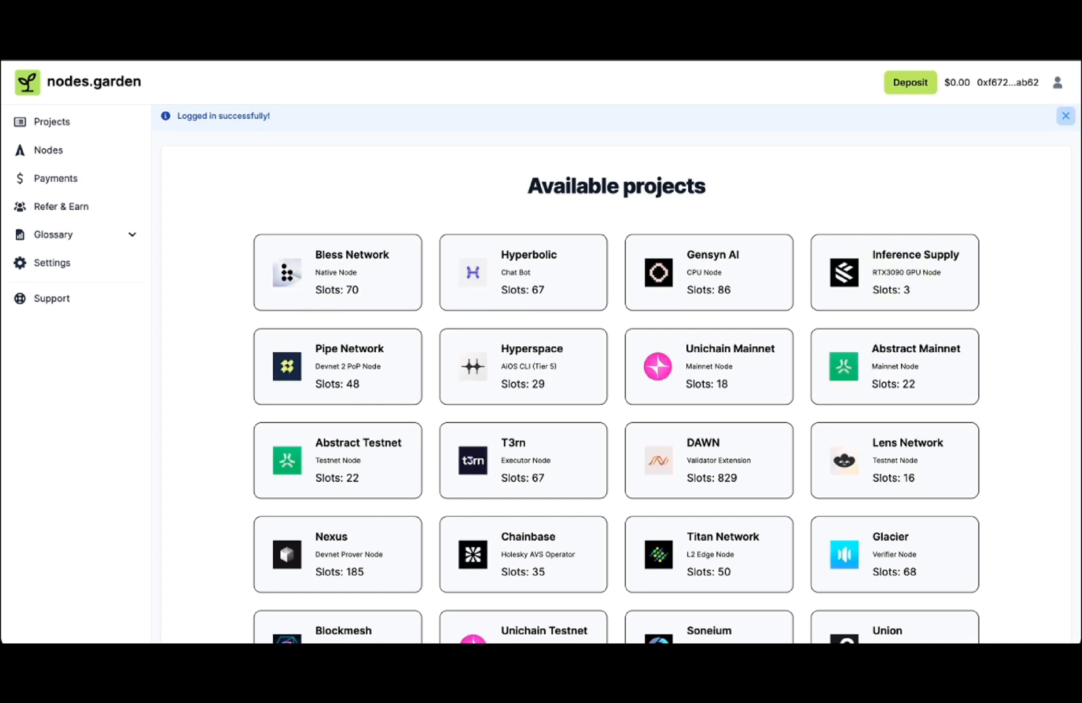
click(1065, 115)
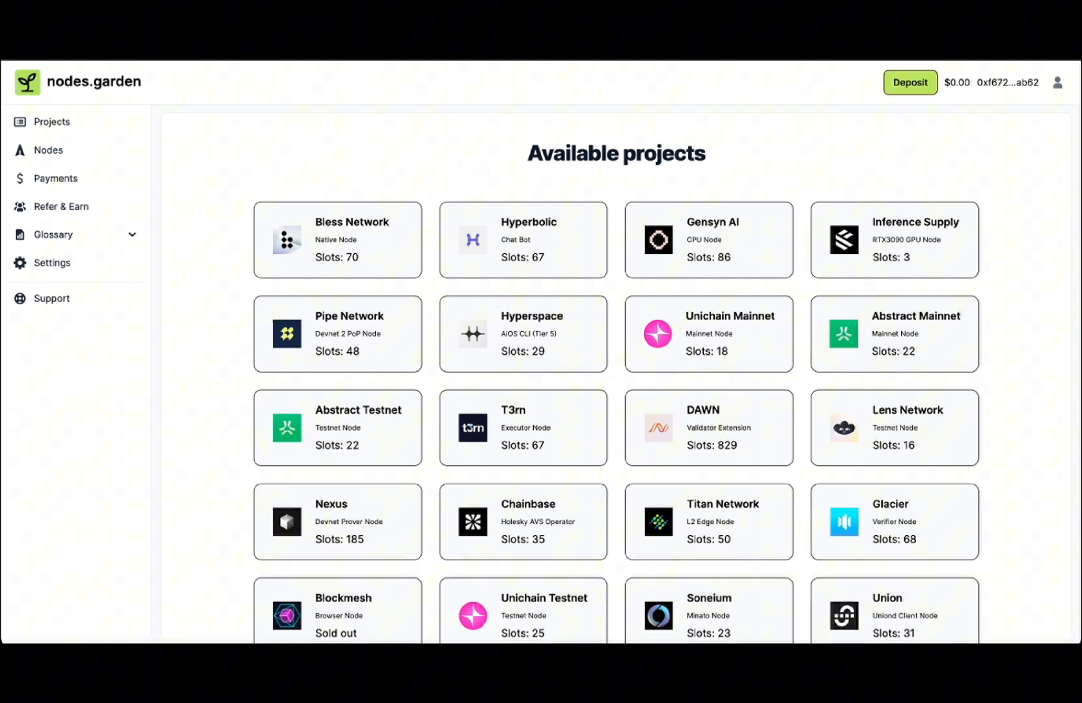
Step: Submit a 50 USDT deposit, opening the Copperx checkout
click(909, 82)
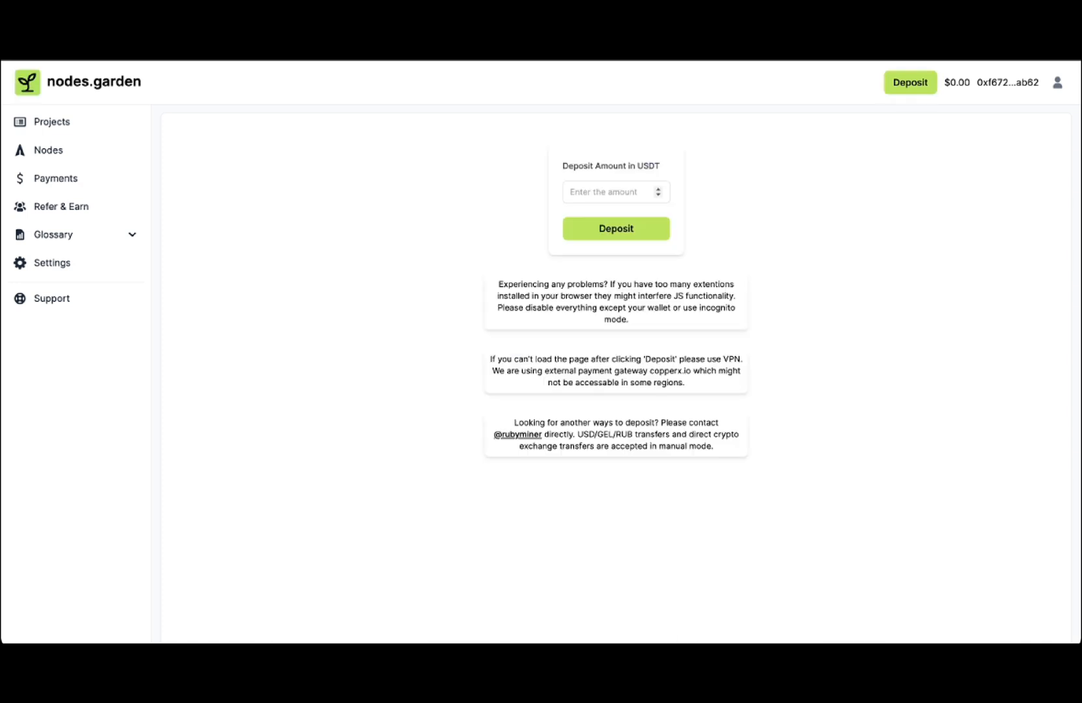
click(610, 192)
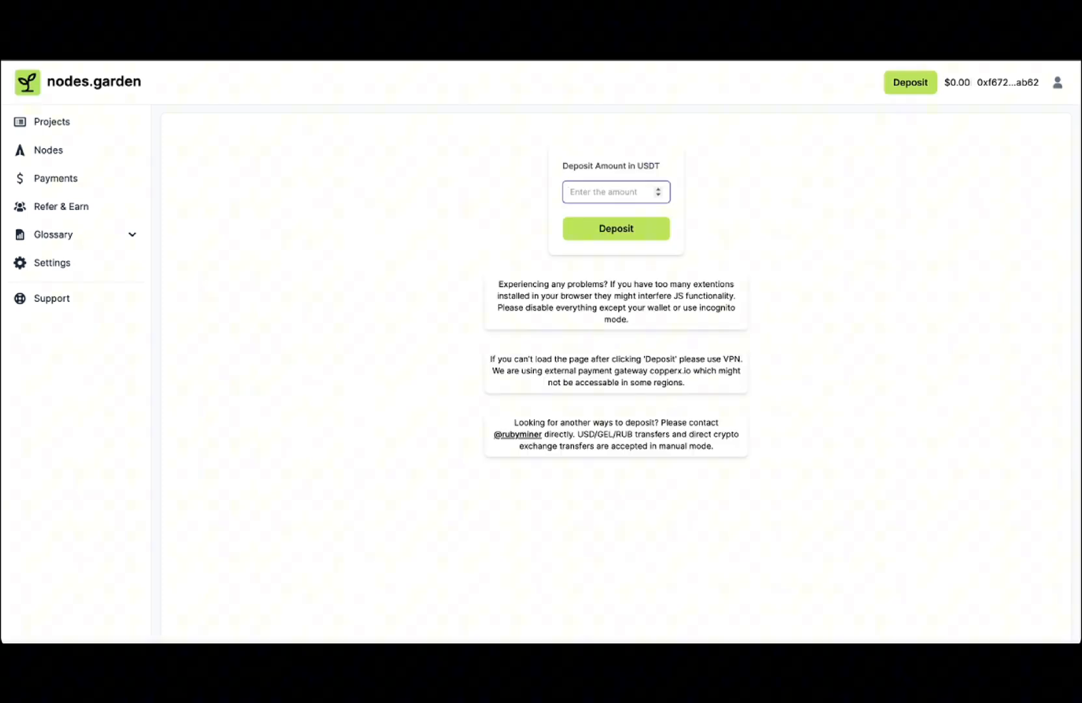
text(50)
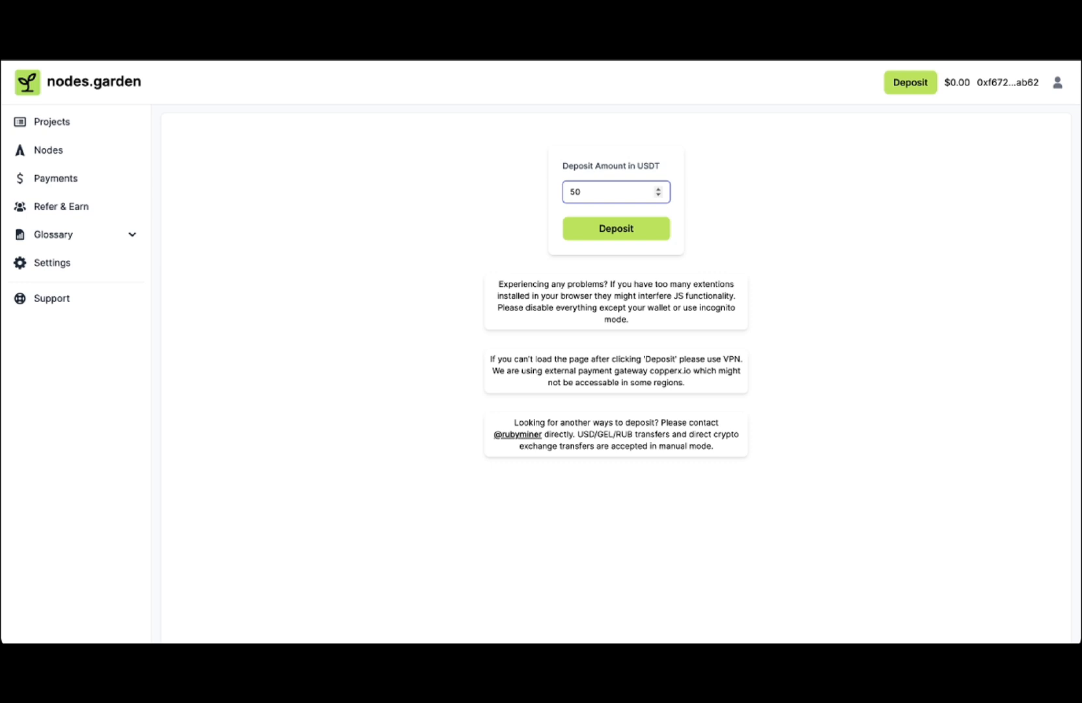
click(616, 228)
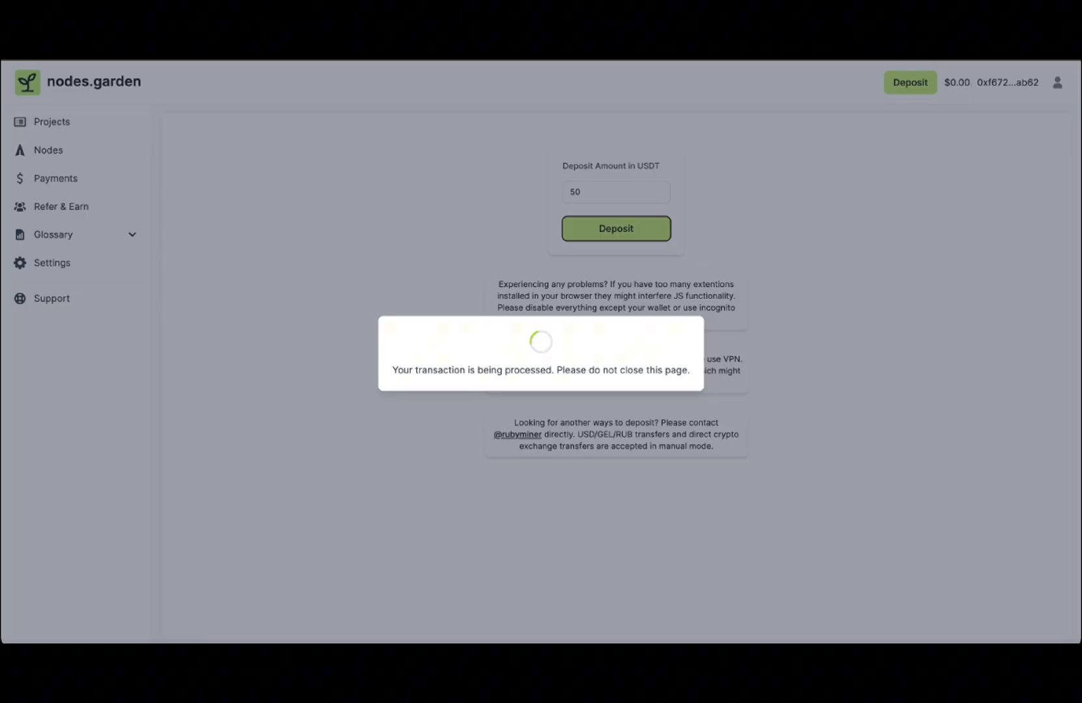
click(614, 228)
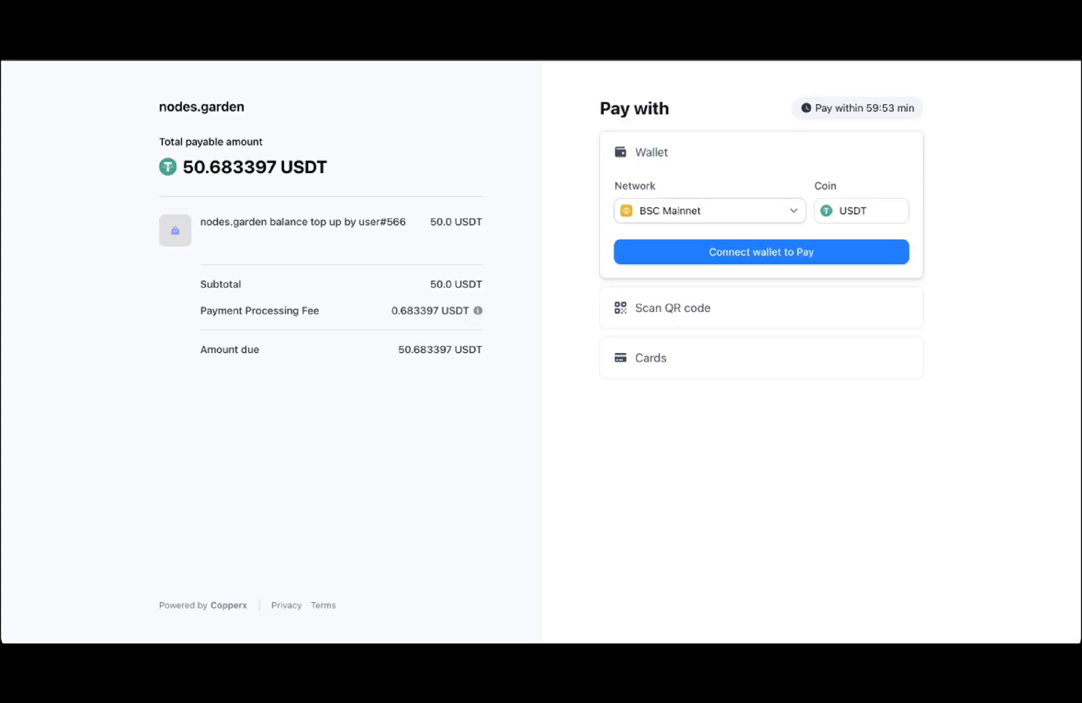
Step: Review the Copperx payment network options, then return to the Projects page
click(709, 210)
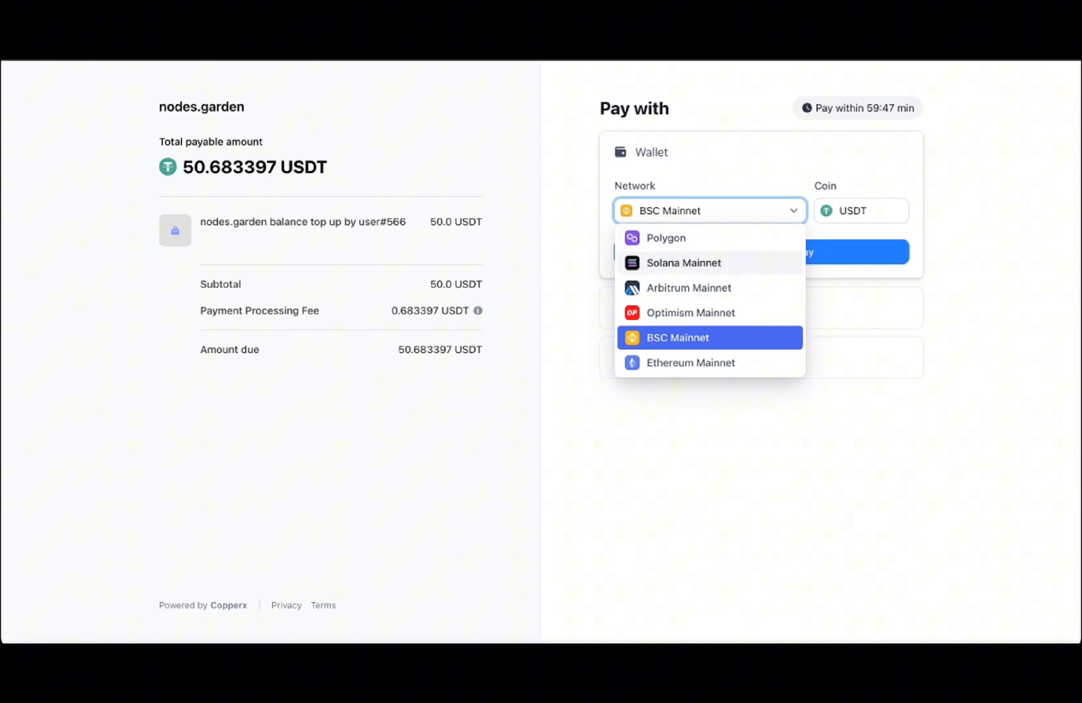
click(684, 263)
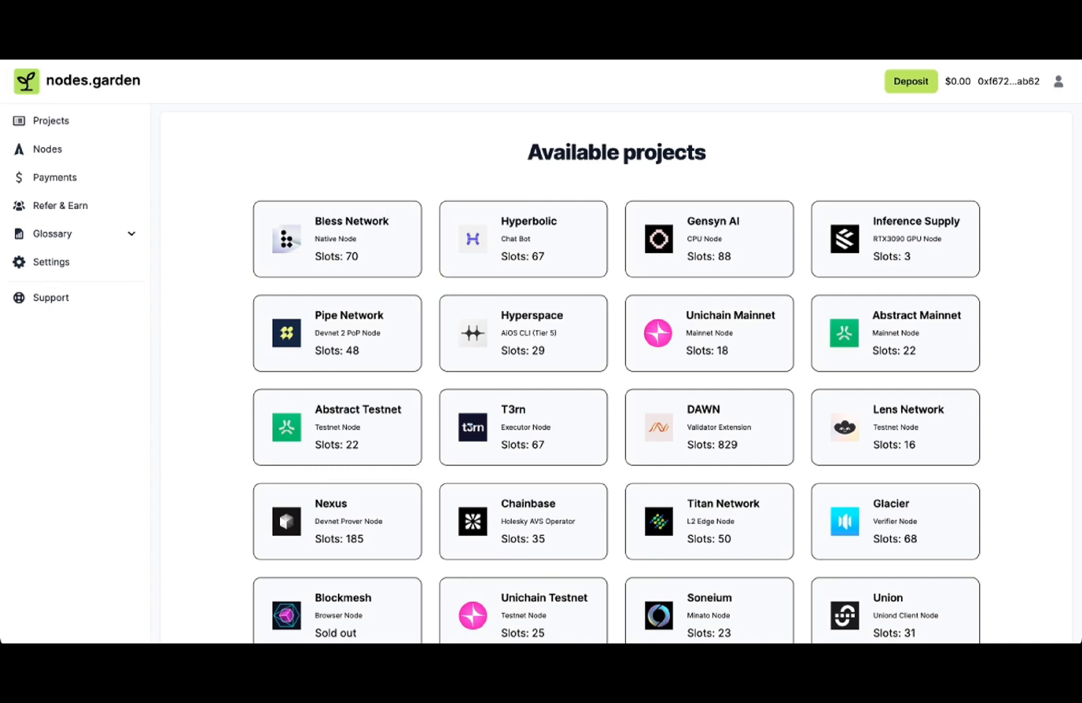
Step: Purchase the Gensyn AI CPU node from its details page
click(709, 239)
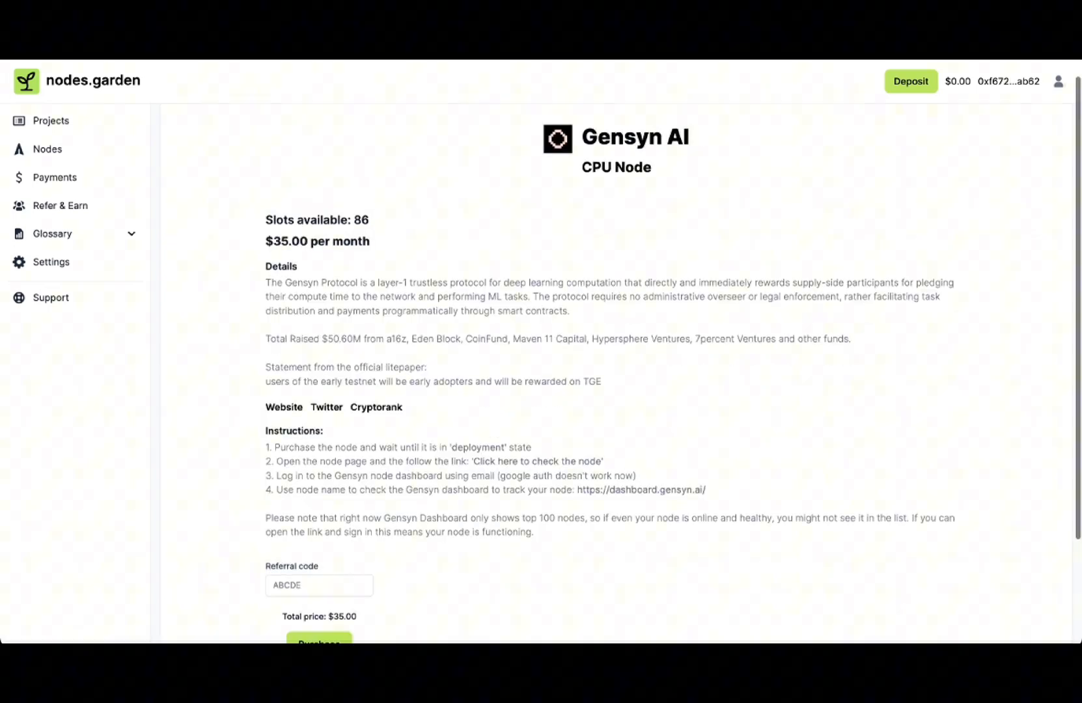
scroll(down, 3)
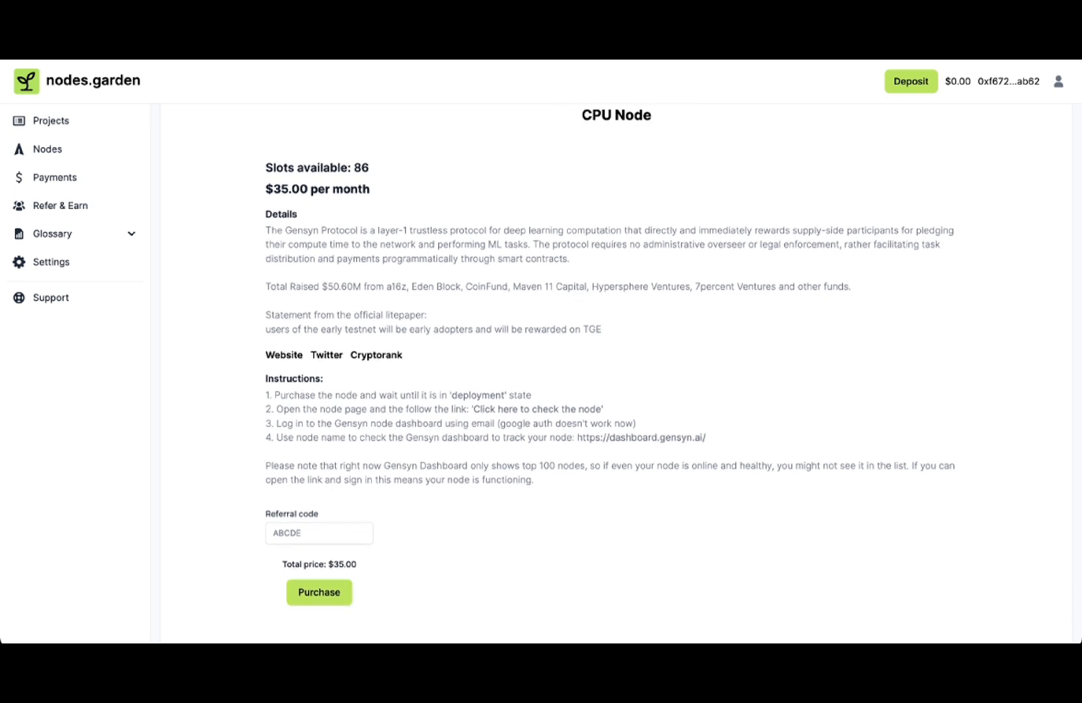
click(317, 592)
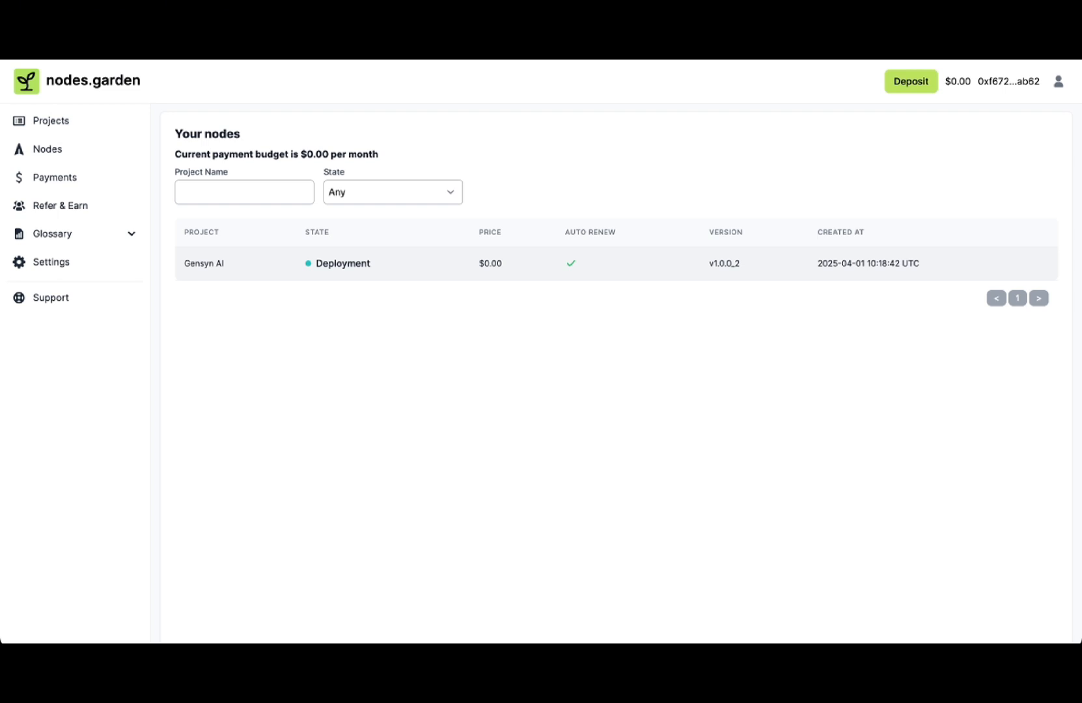
Step: Open the deployed Gensyn AI node and follow its check-node link to the testnet login
click(203, 263)
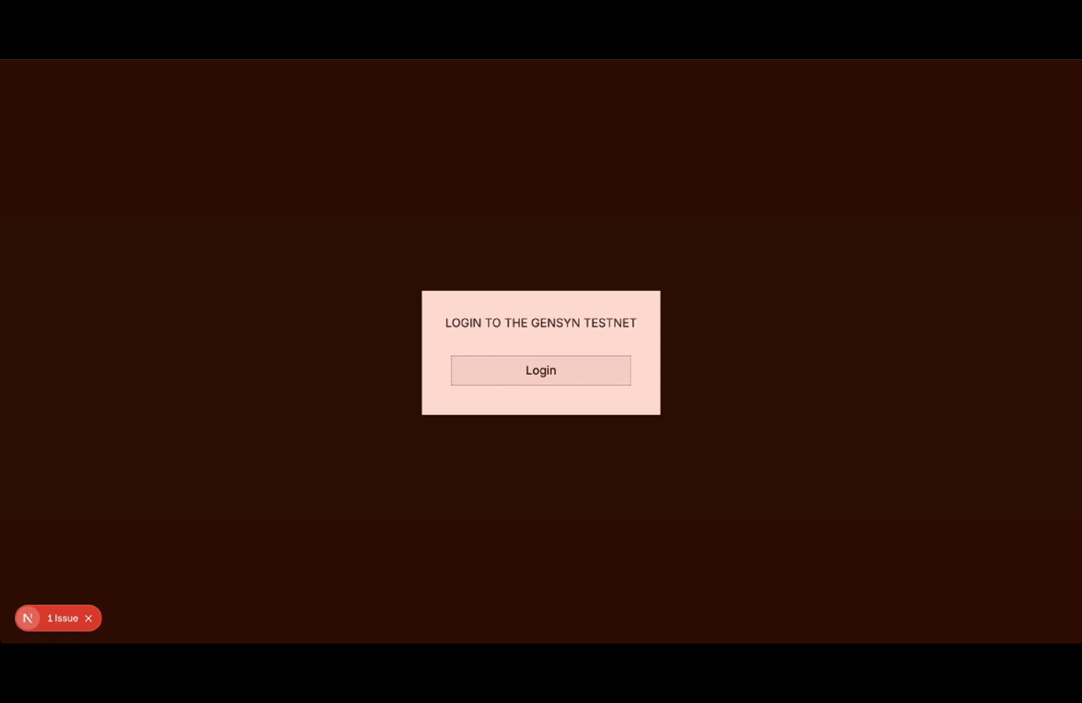
click(540, 371)
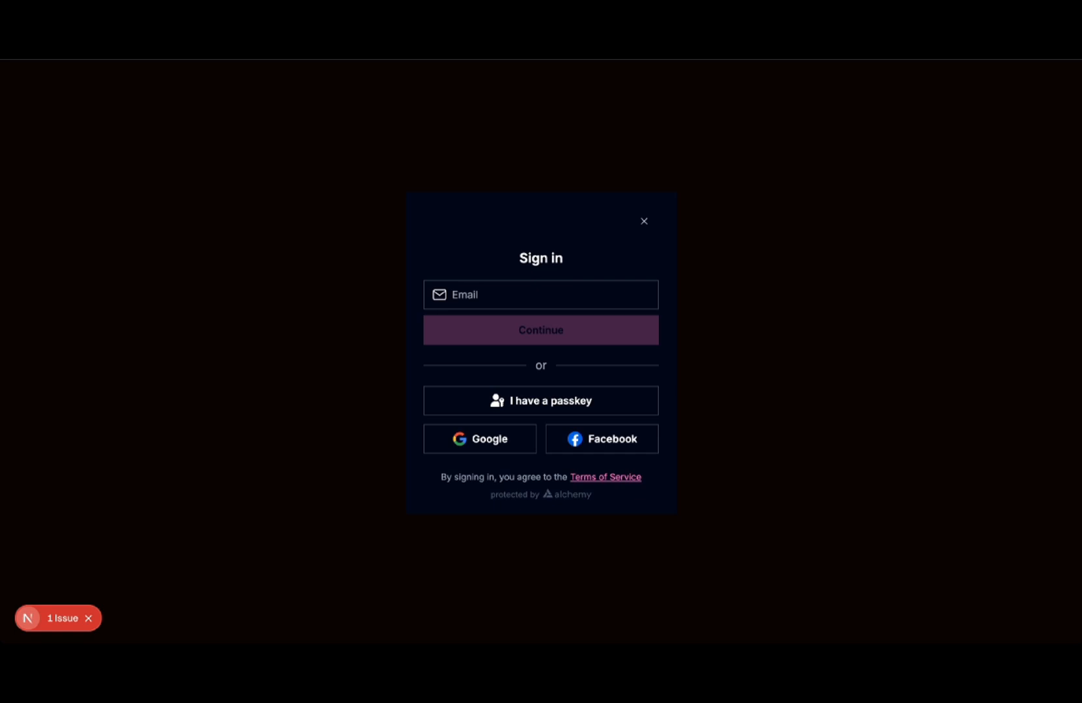
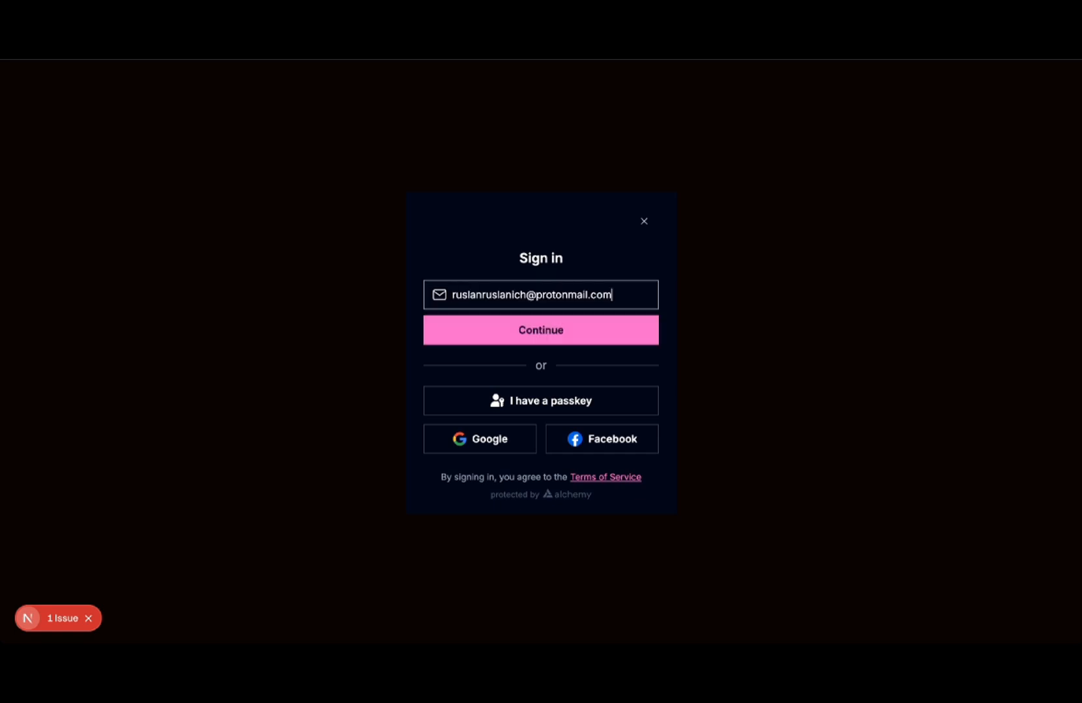
click(540, 329)
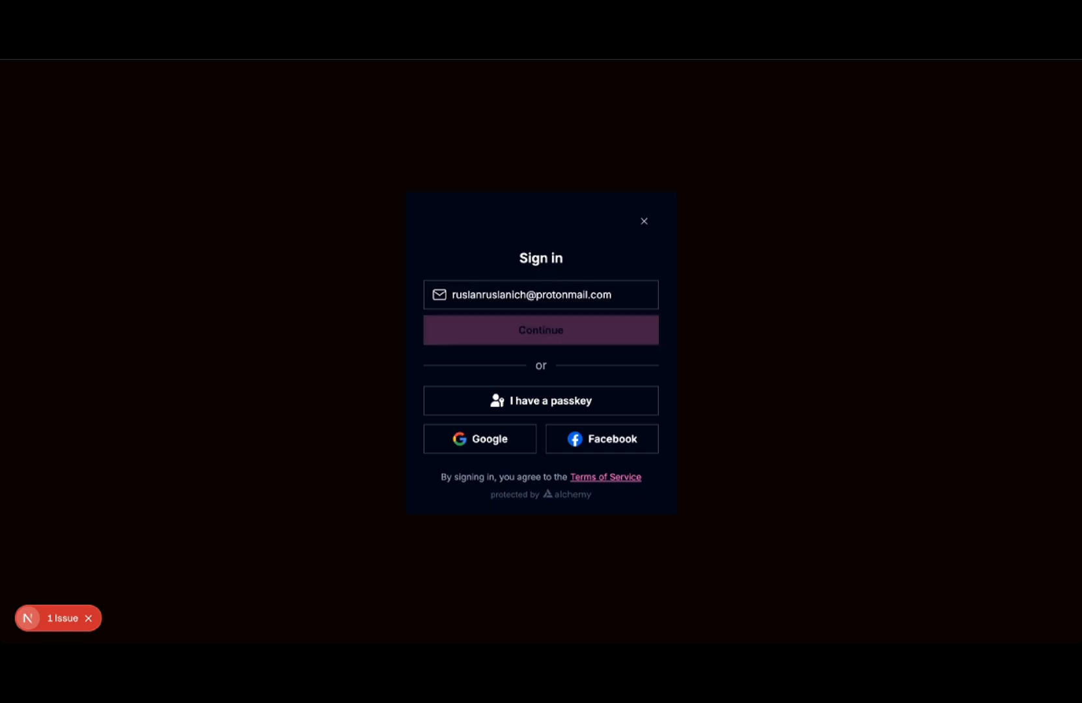
click(540, 329)
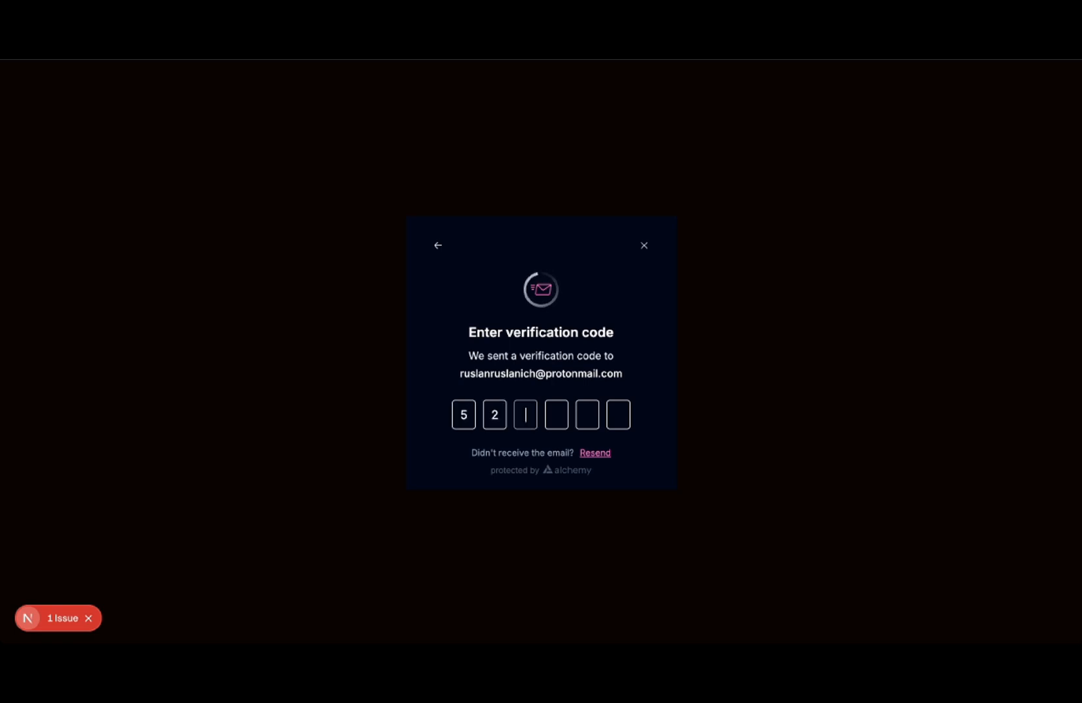
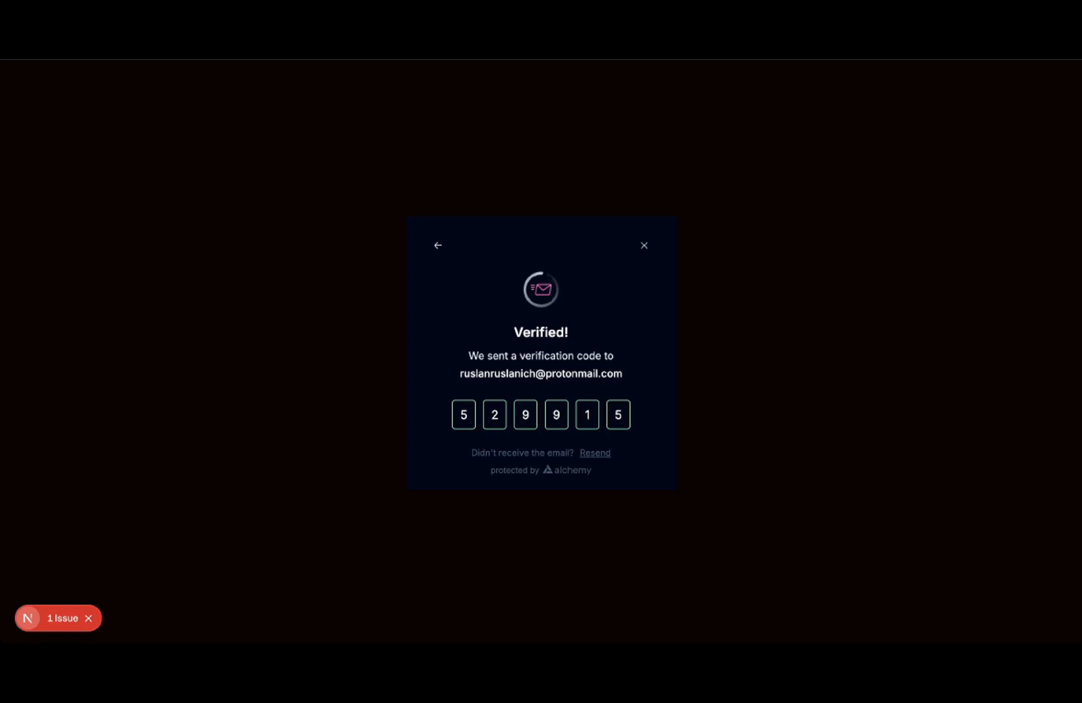
click(643, 245)
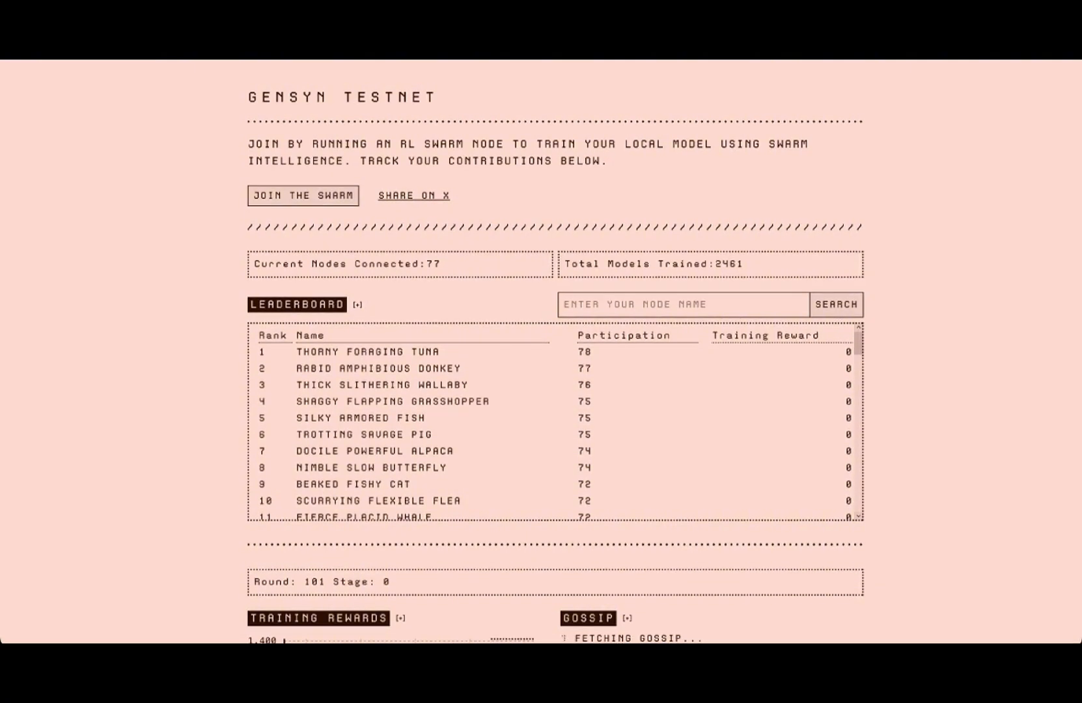
scroll(down, 3)
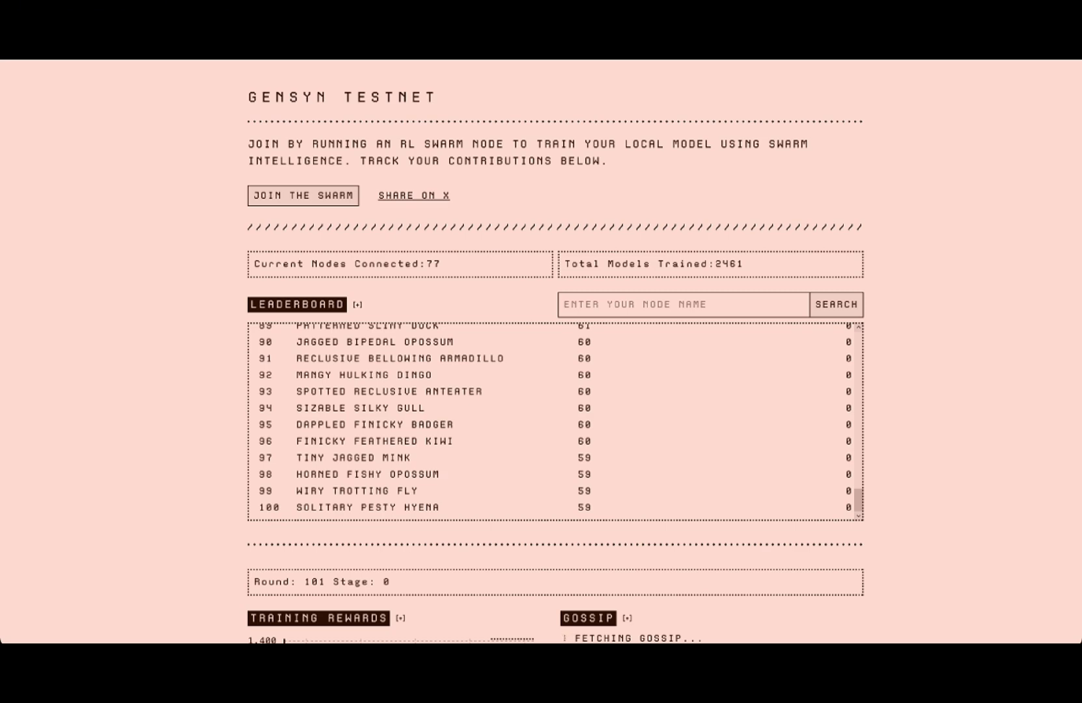
double_click(395, 264)
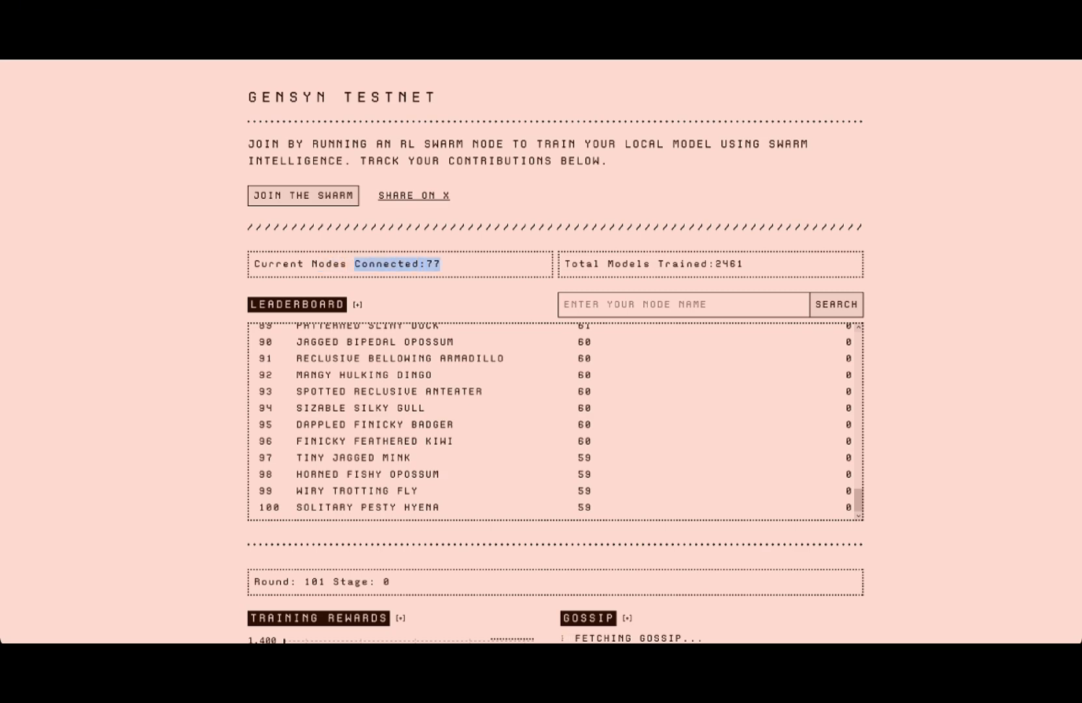
scroll(down, 3)
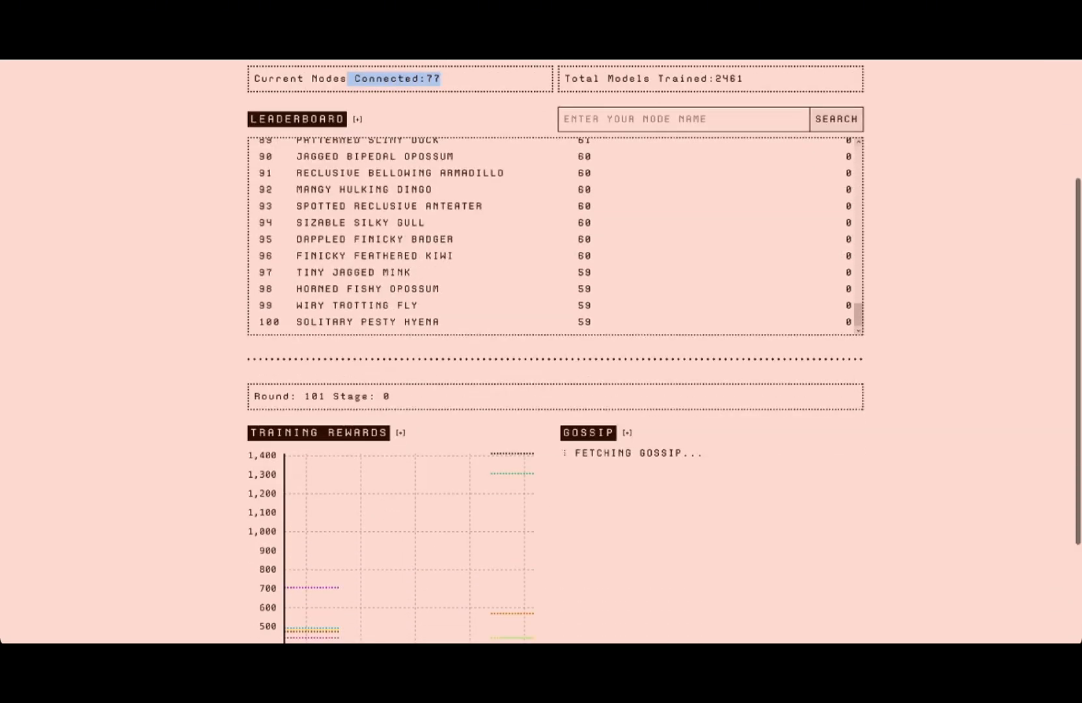
scroll(up, 3)
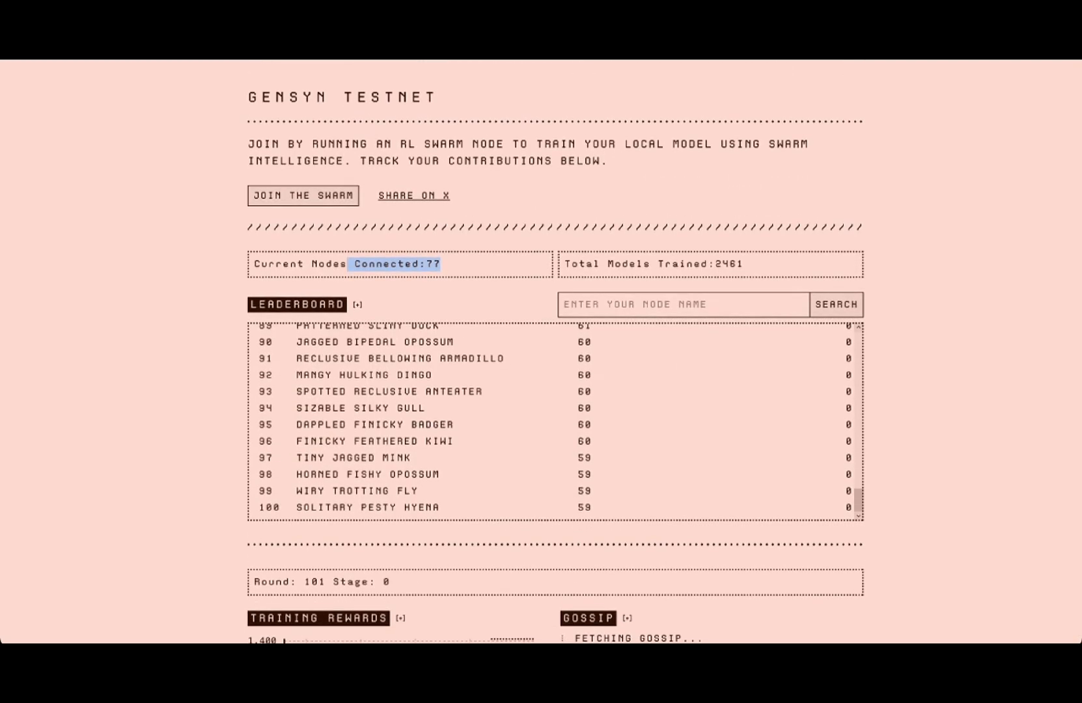